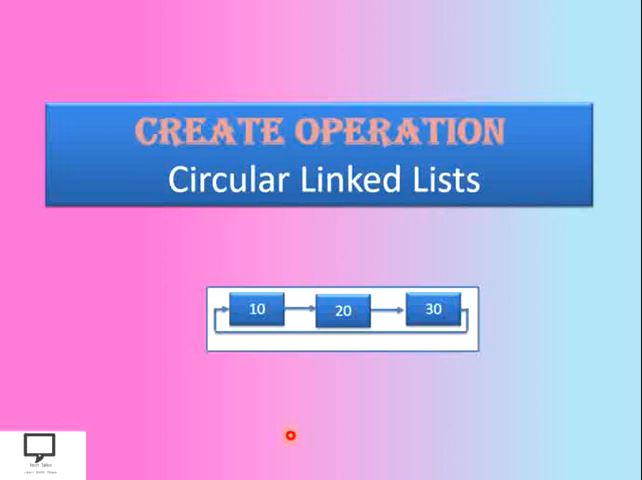
- Advance from the Circular Linked Lists title slide to the '1. Create CLL' slide
key(Right)
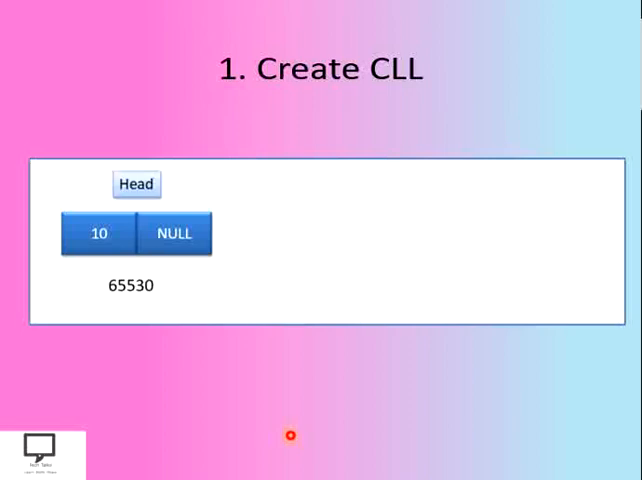
mouse_move(168, 274)
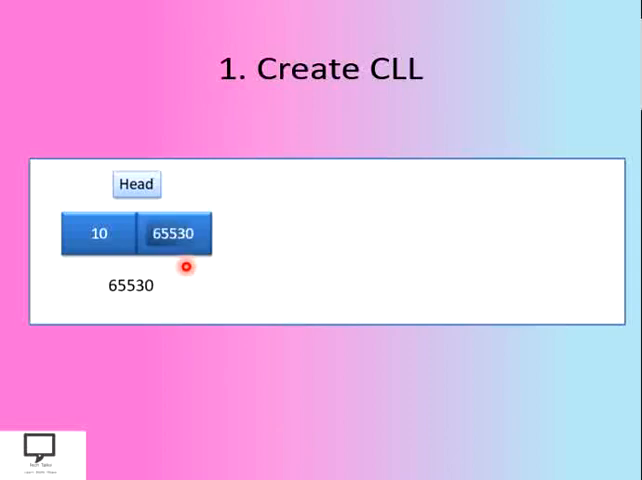
mouse_move(128, 304)
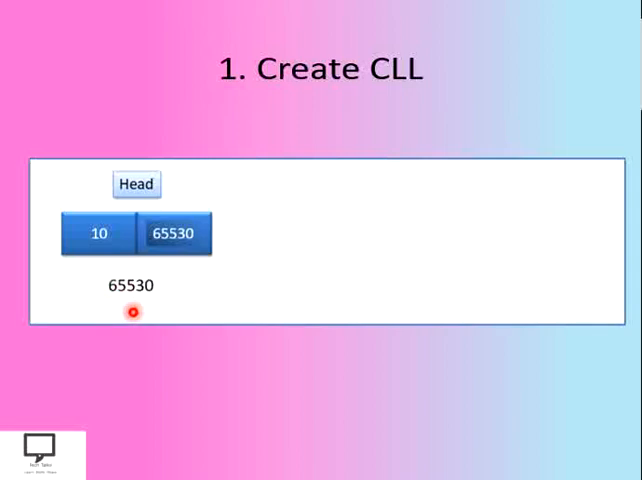
mouse_move(146, 316)
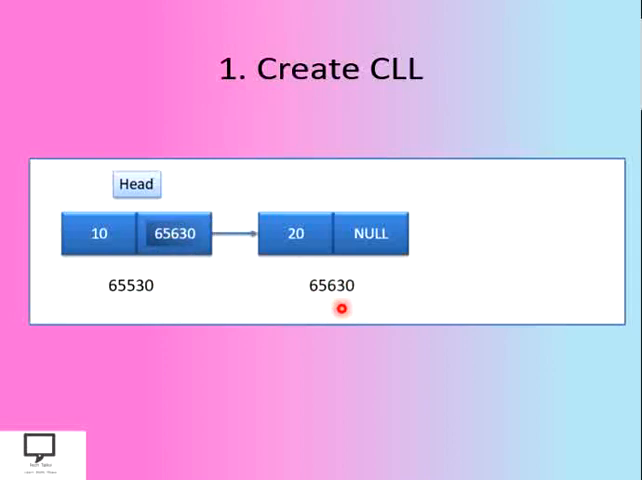
mouse_move(252, 256)
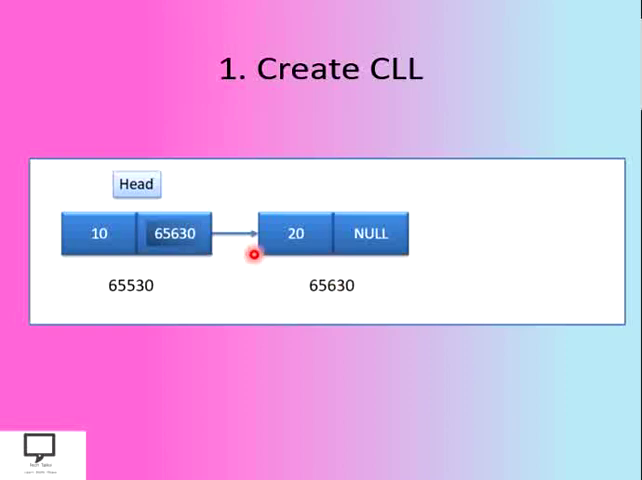
mouse_move(348, 252)
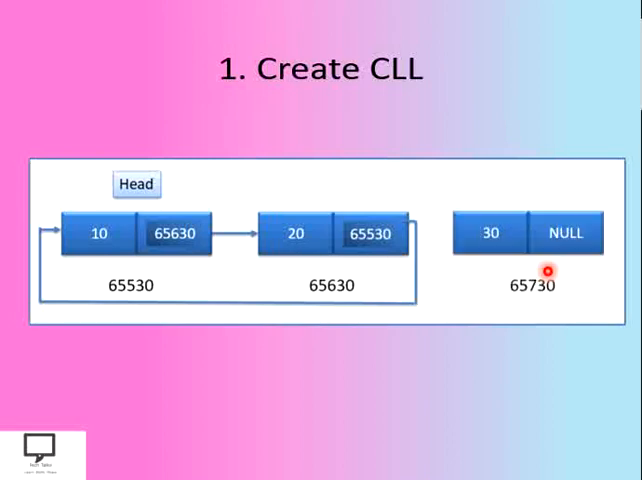
mouse_move(356, 258)
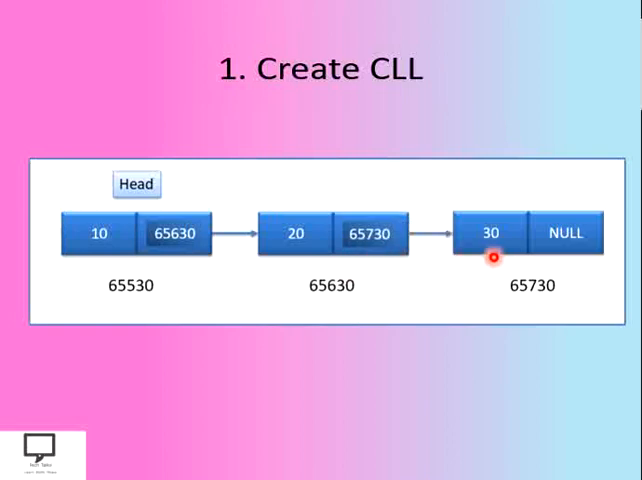
mouse_move(538, 256)
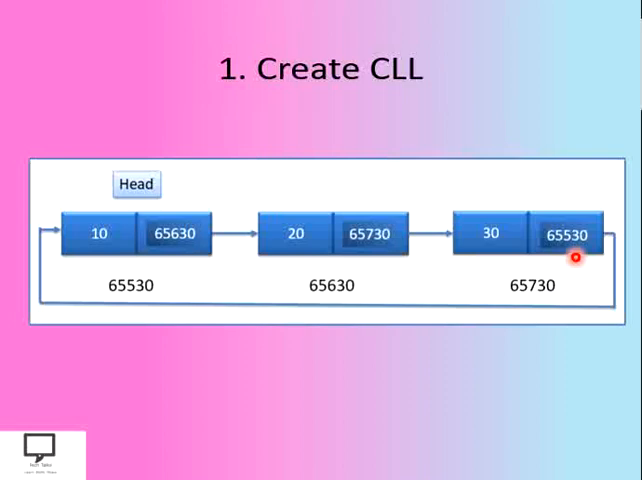
mouse_move(484, 392)
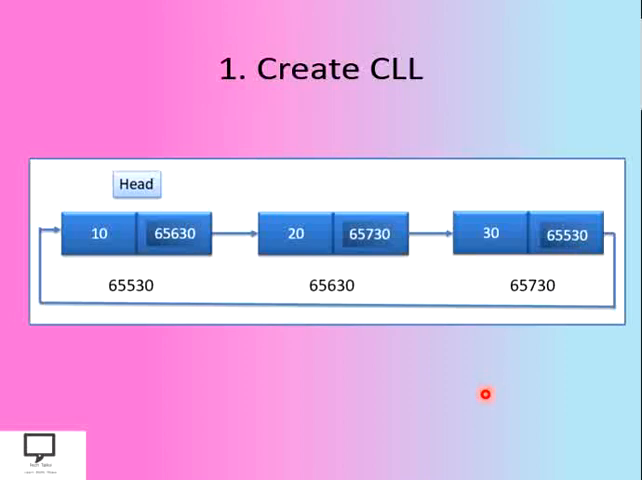